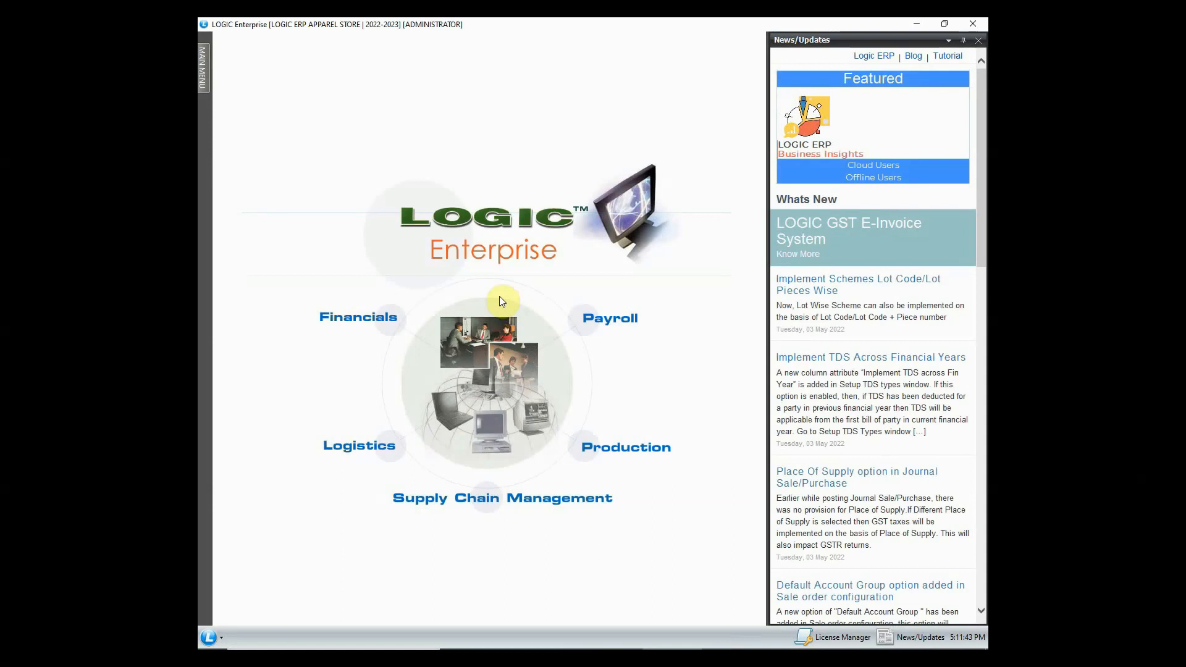
pyautogui.moveTo(224, 116)
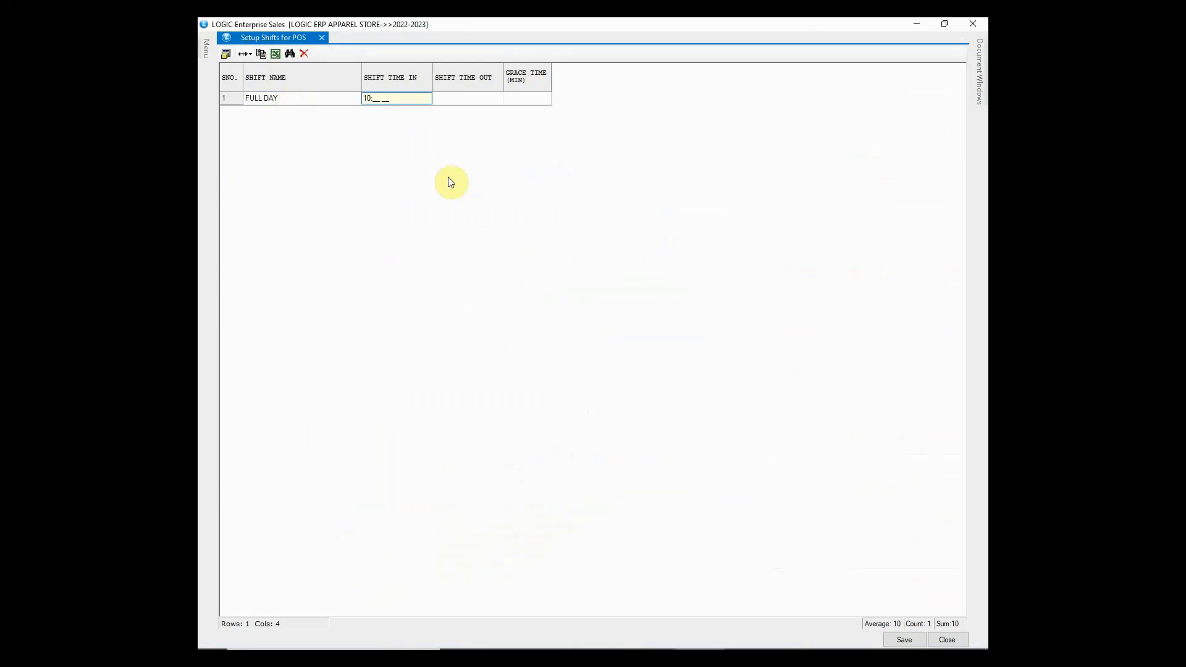
# Step: Finish the HALF DAY shift as 10:00 AM to 02:00 PM and save both POS shifts
pyautogui.write('00 am')
pyautogui.write('10:00 a')
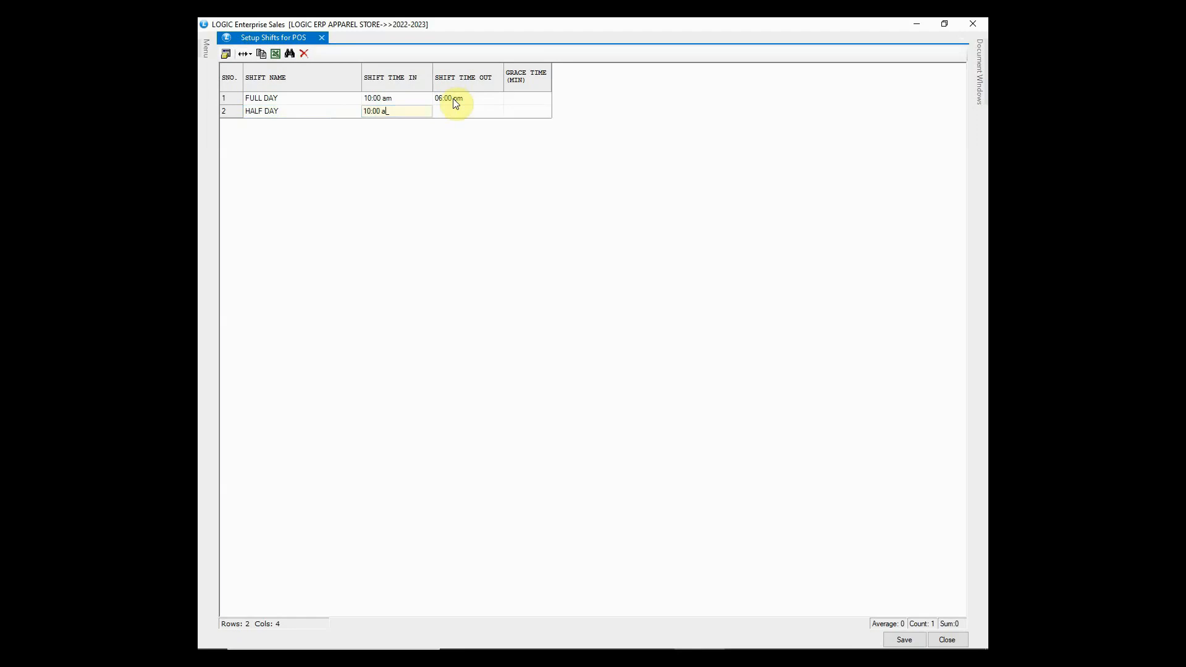
pyautogui.press('Enter')
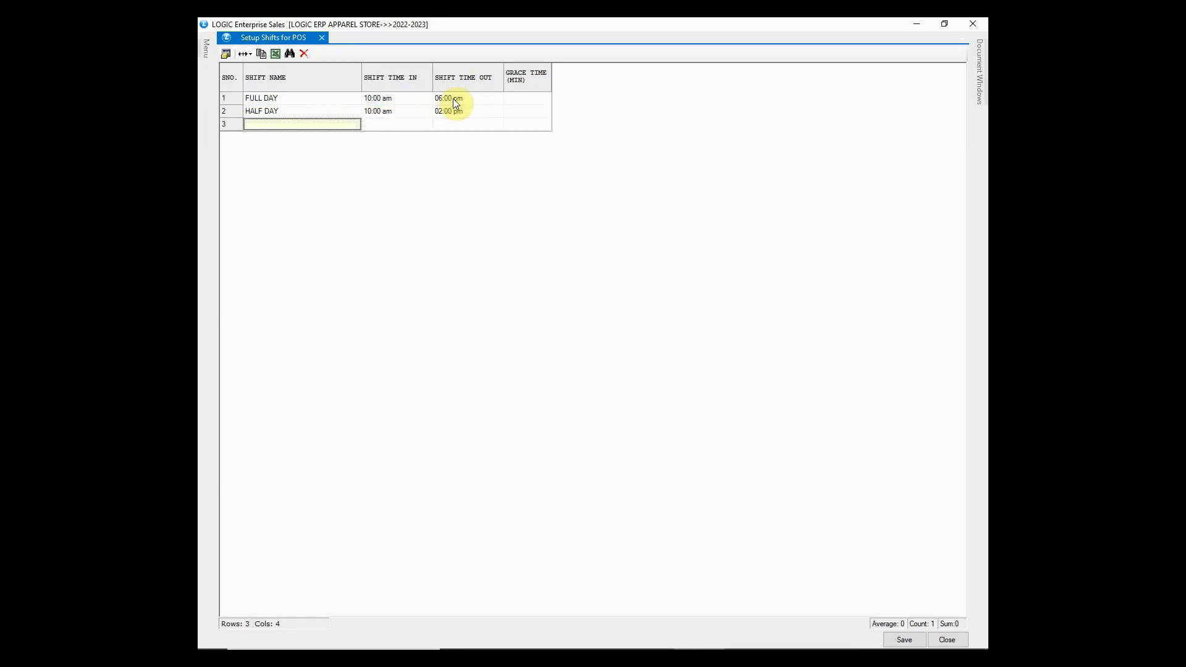
pyautogui.click(903, 638)
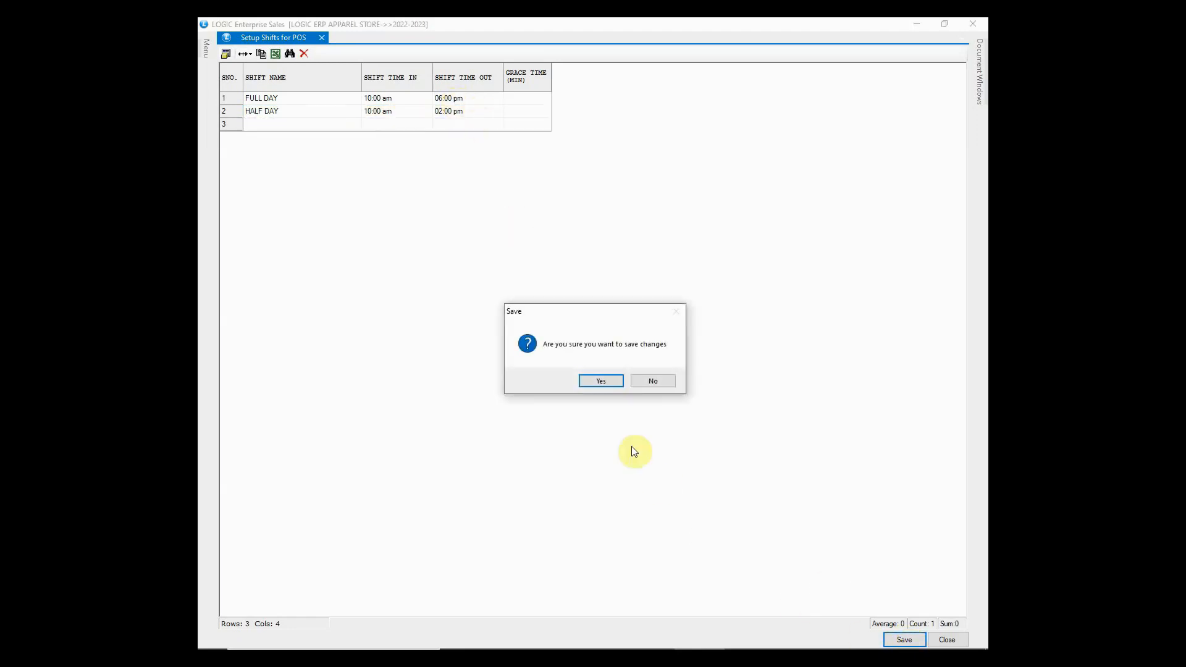
pyautogui.click(600, 380)
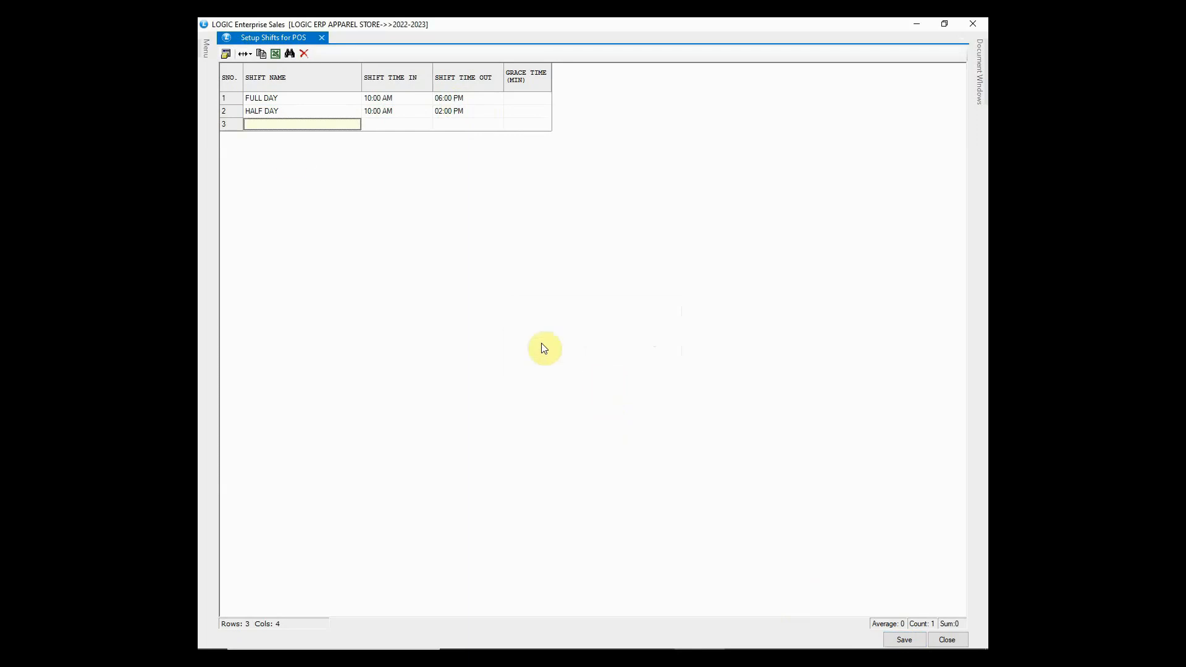
# Step: Create cashier ANURAG with user ADMINISTRATOR on the FULL DAY shift and save it
pyautogui.click(206, 49)
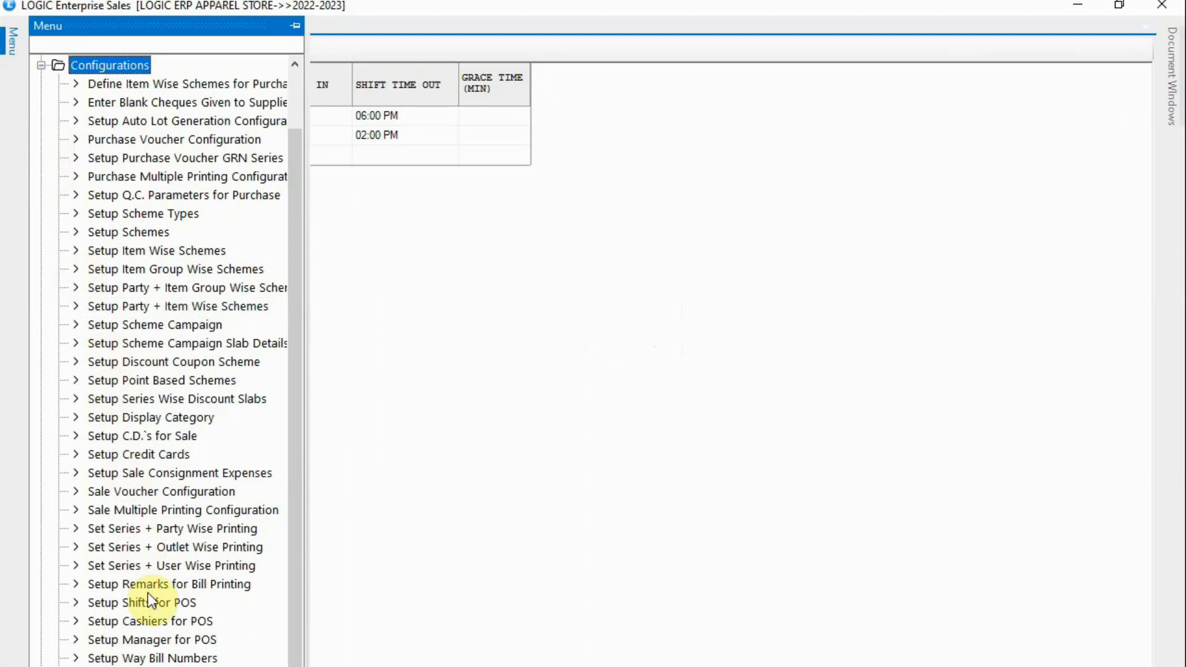
pyautogui.click(150, 622)
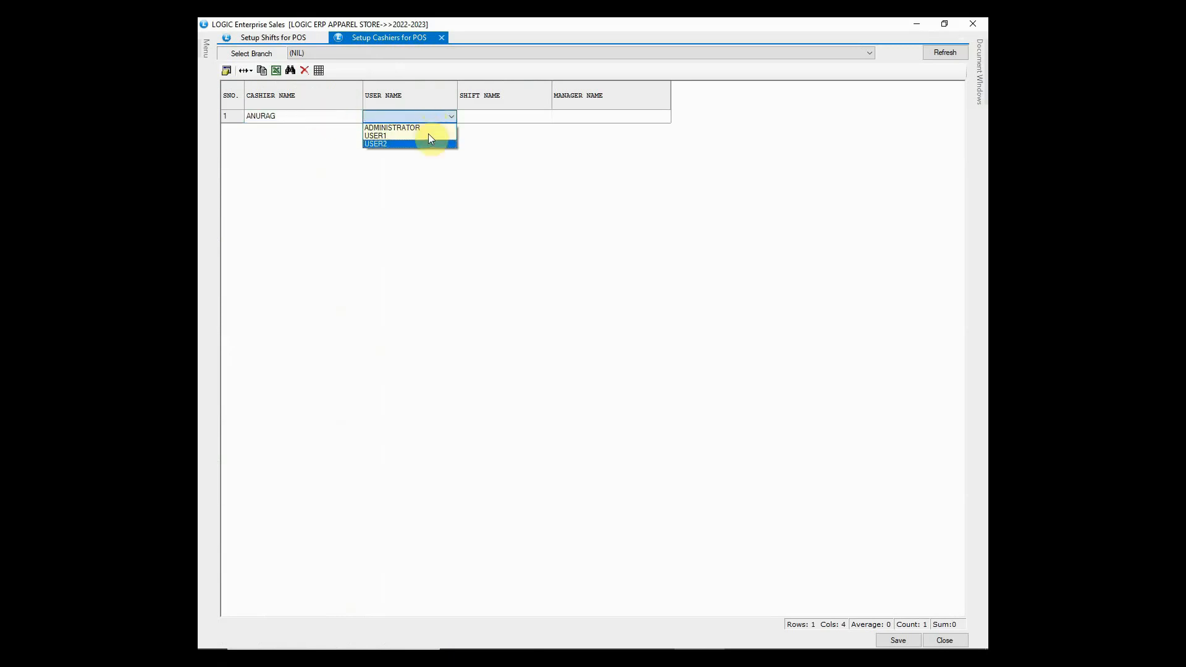
pyautogui.click(392, 127)
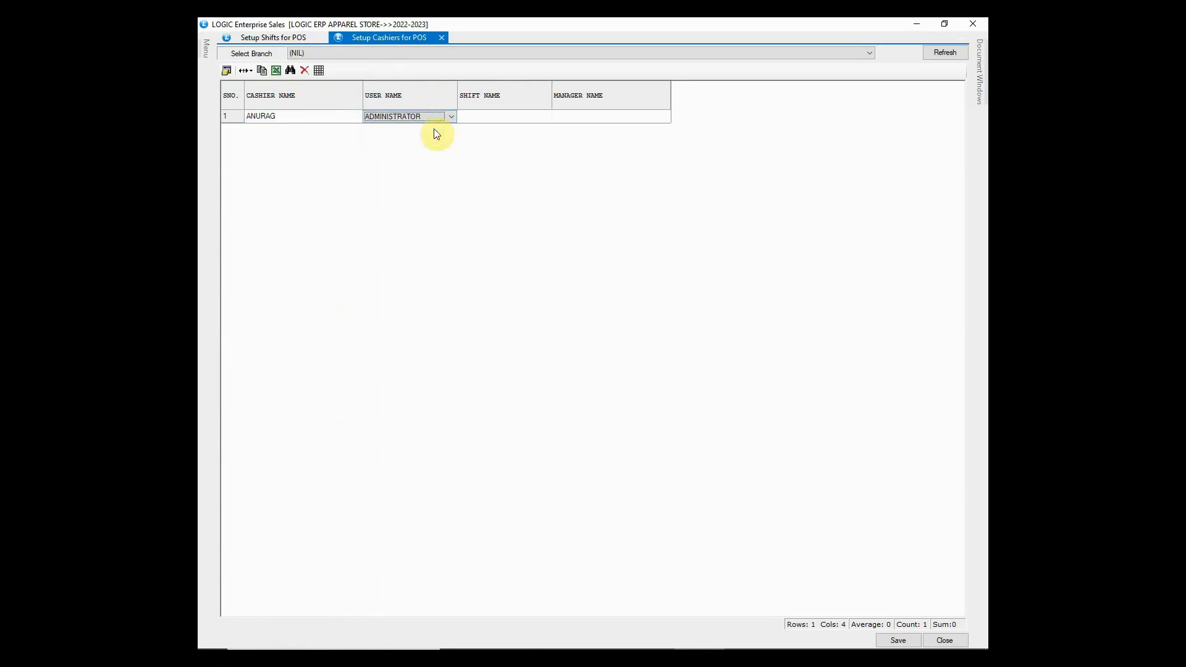
pyautogui.click(502, 116)
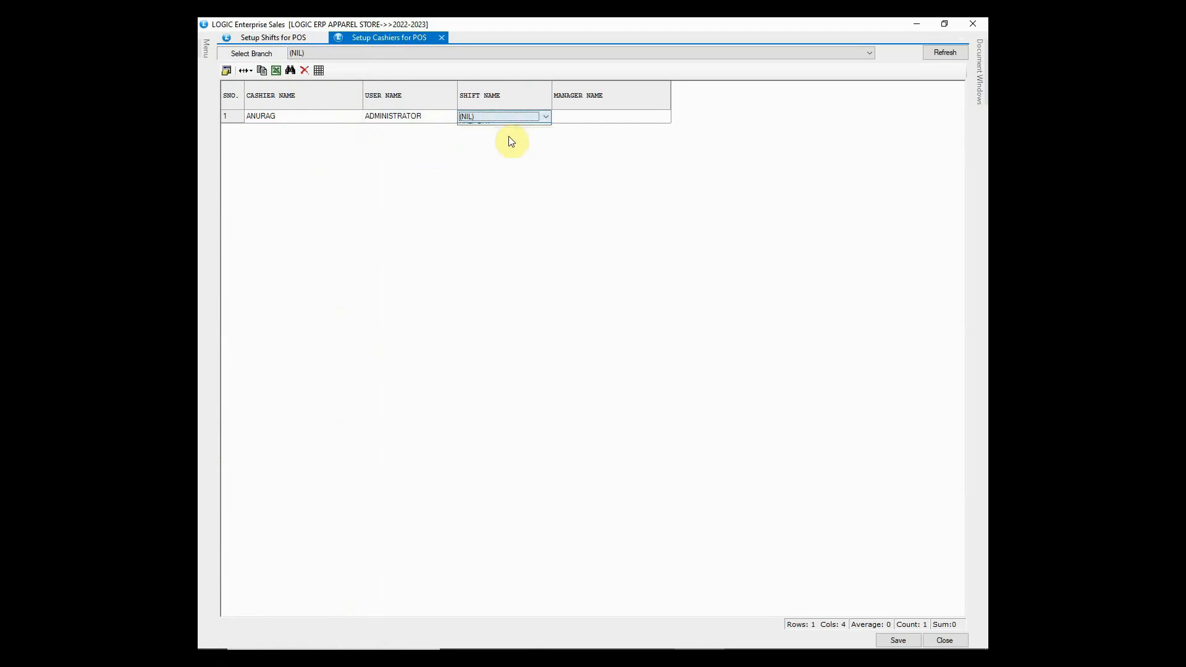
pyautogui.click(502, 116)
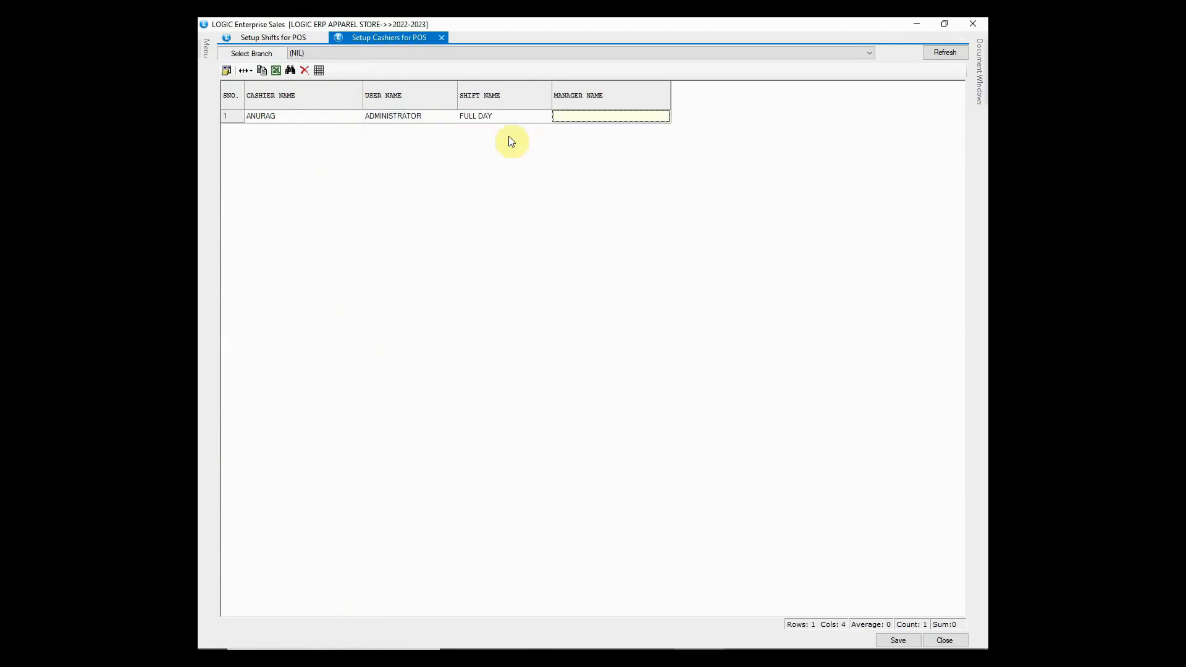
pyautogui.click(897, 639)
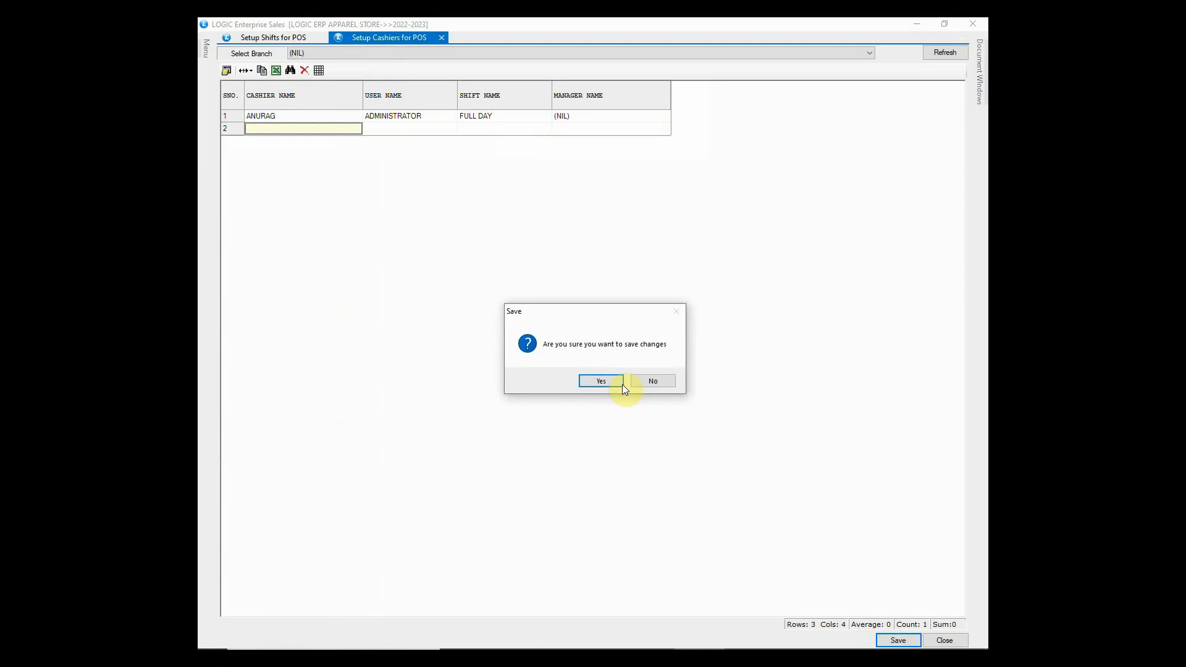
pyautogui.click(600, 380)
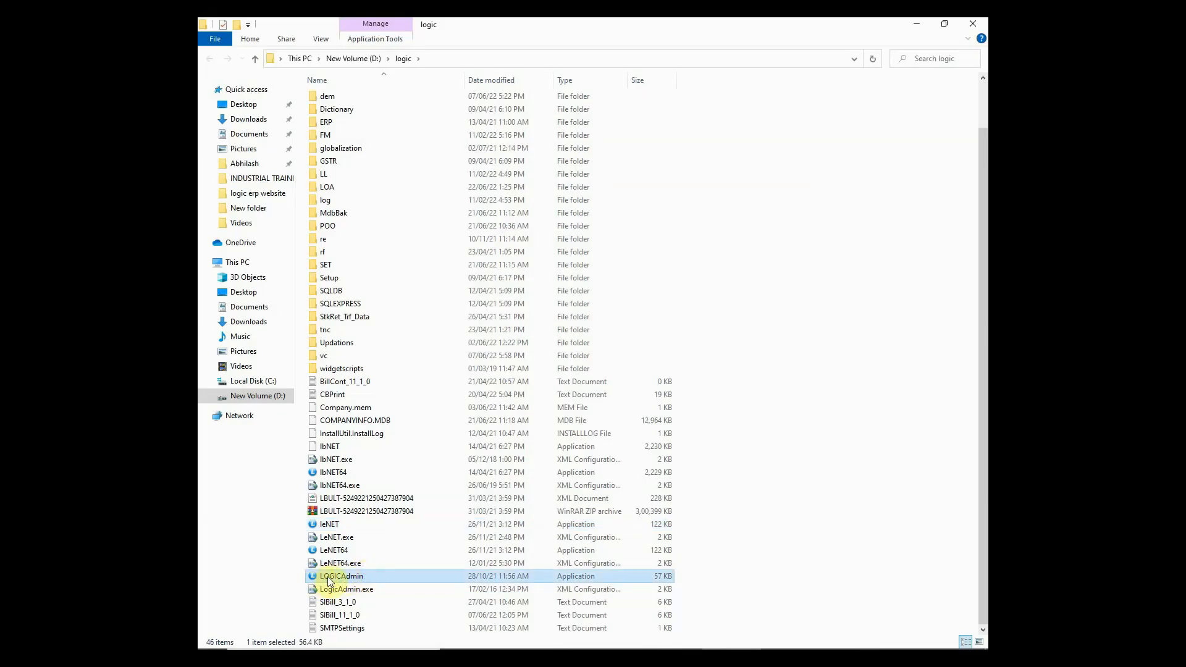
# Step: Run LOGICAdmin from D:\logic as administrator and log in to global administration
pyautogui.rightClick(342, 576)
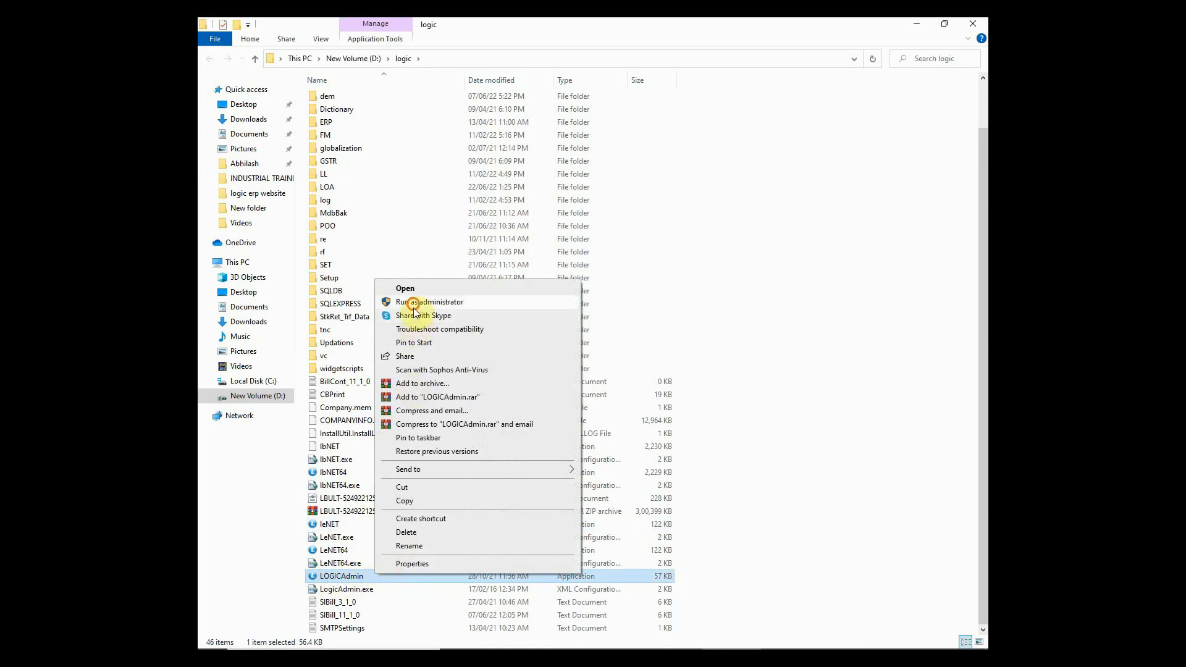
pyautogui.click(434, 302)
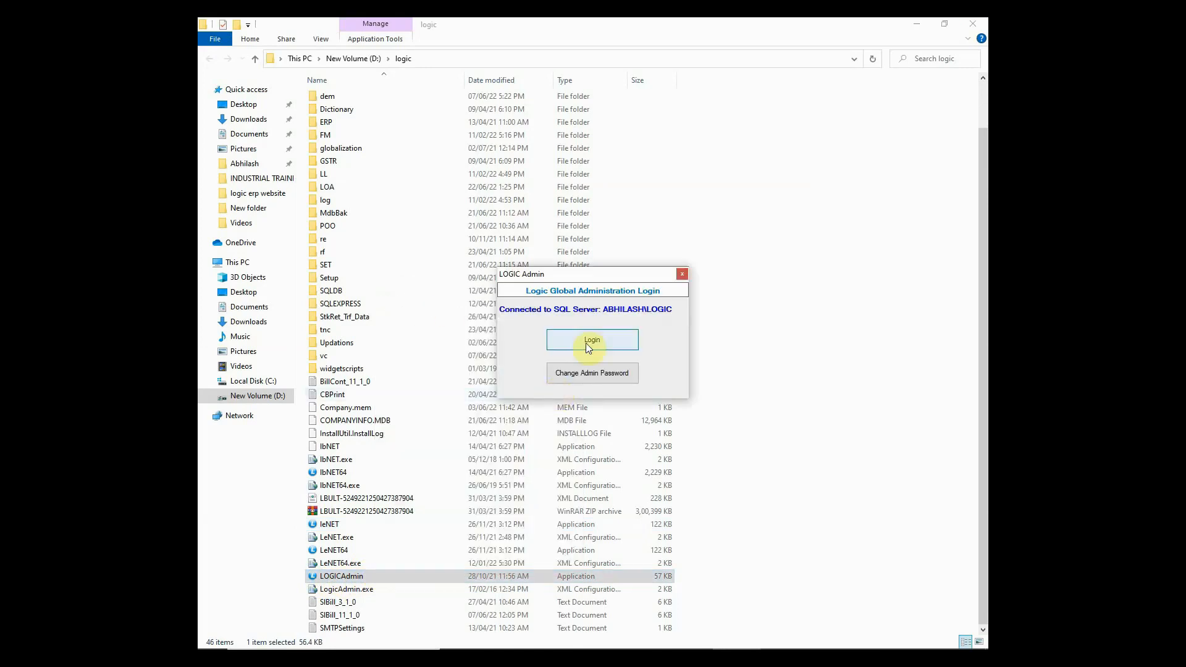
pyautogui.click(592, 340)
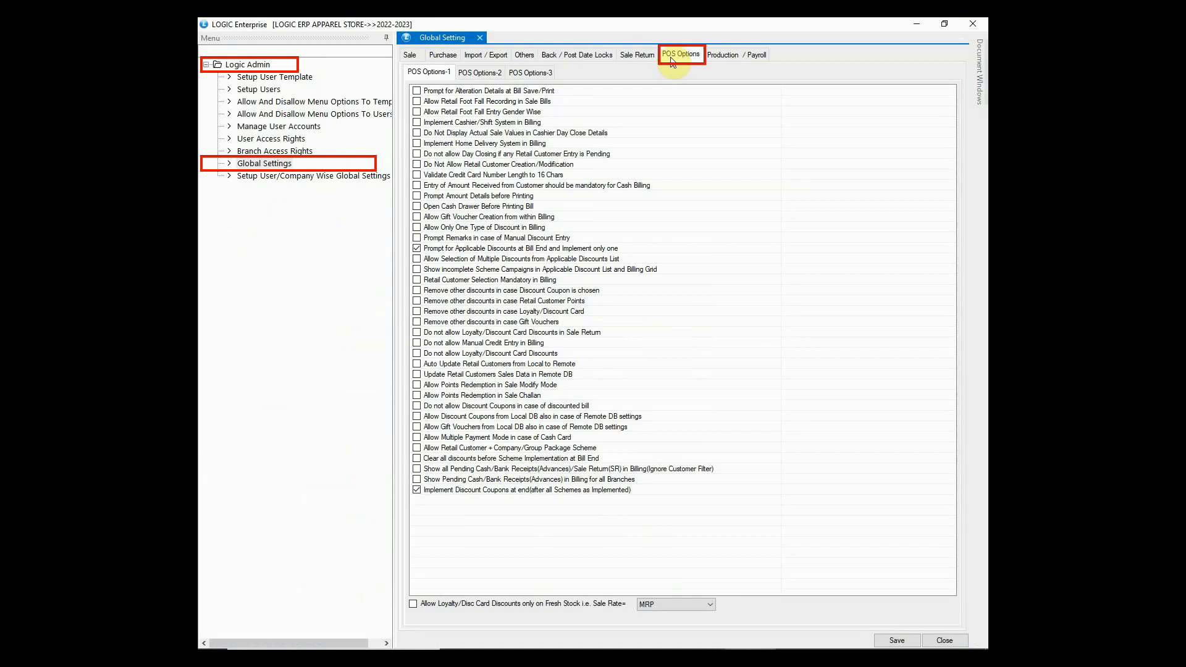
# Step: Enable Implement Cashier/Shift System in Billing under POS Options and save it to disk
pyautogui.click(416, 122)
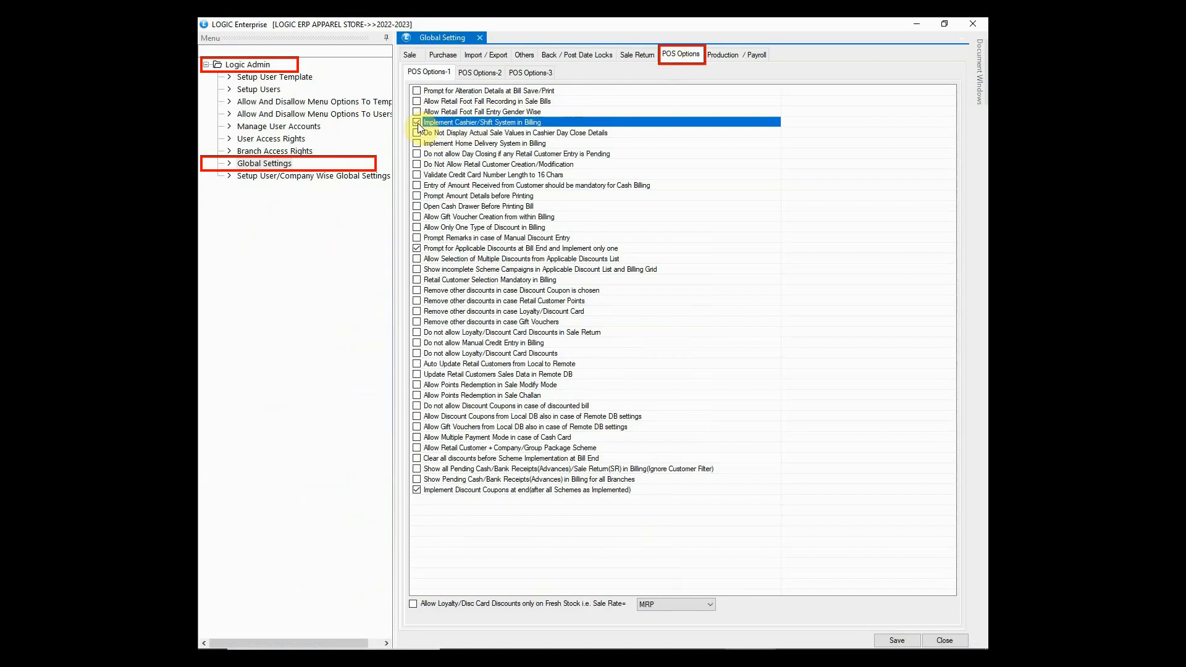
pyautogui.click(416, 123)
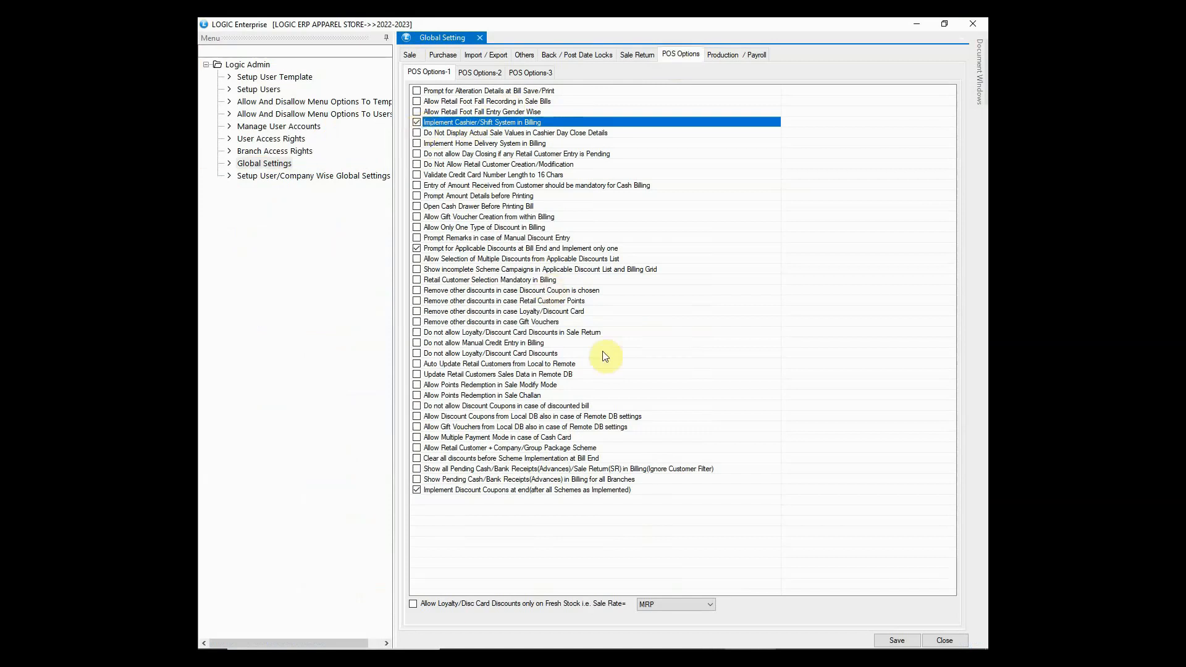
pyautogui.click(896, 640)
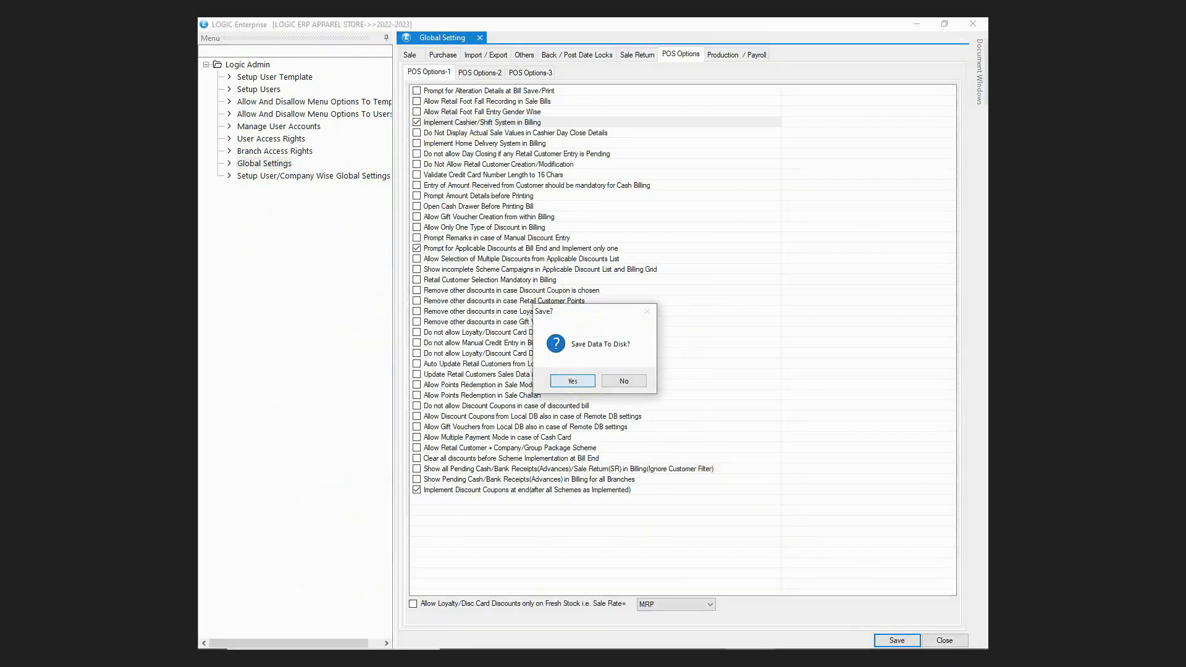
pyautogui.click(572, 381)
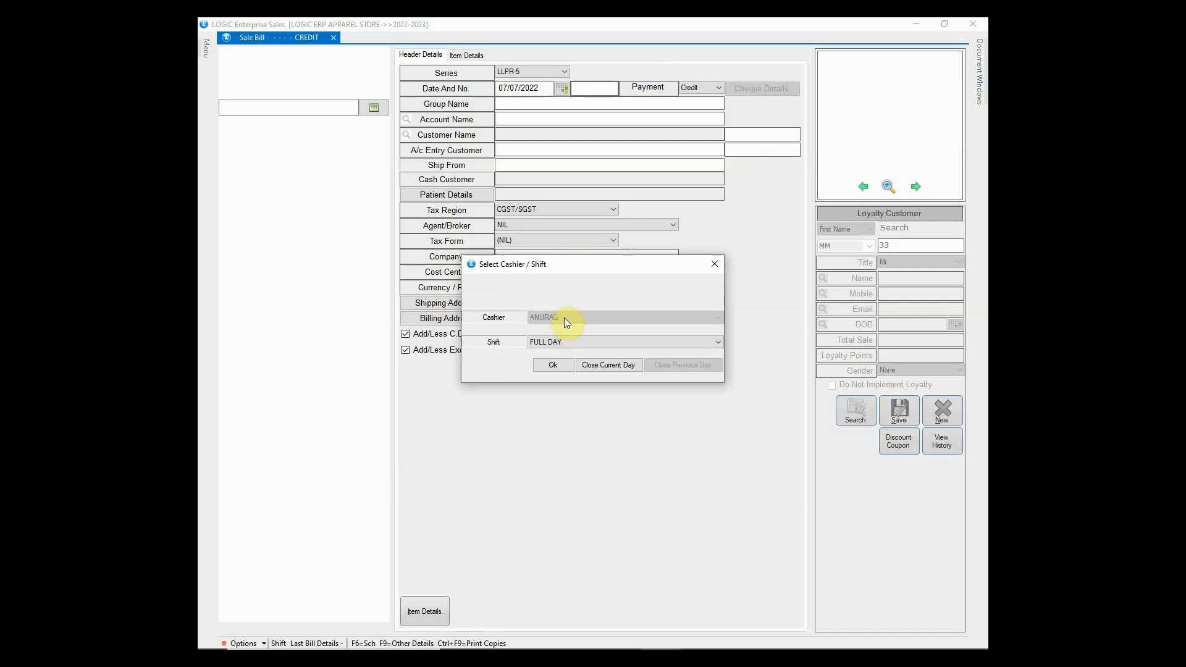
# Step: Confirm cashier ANURAG on the FULL DAY shift and proceed into the sale bill
pyautogui.click(553, 365)
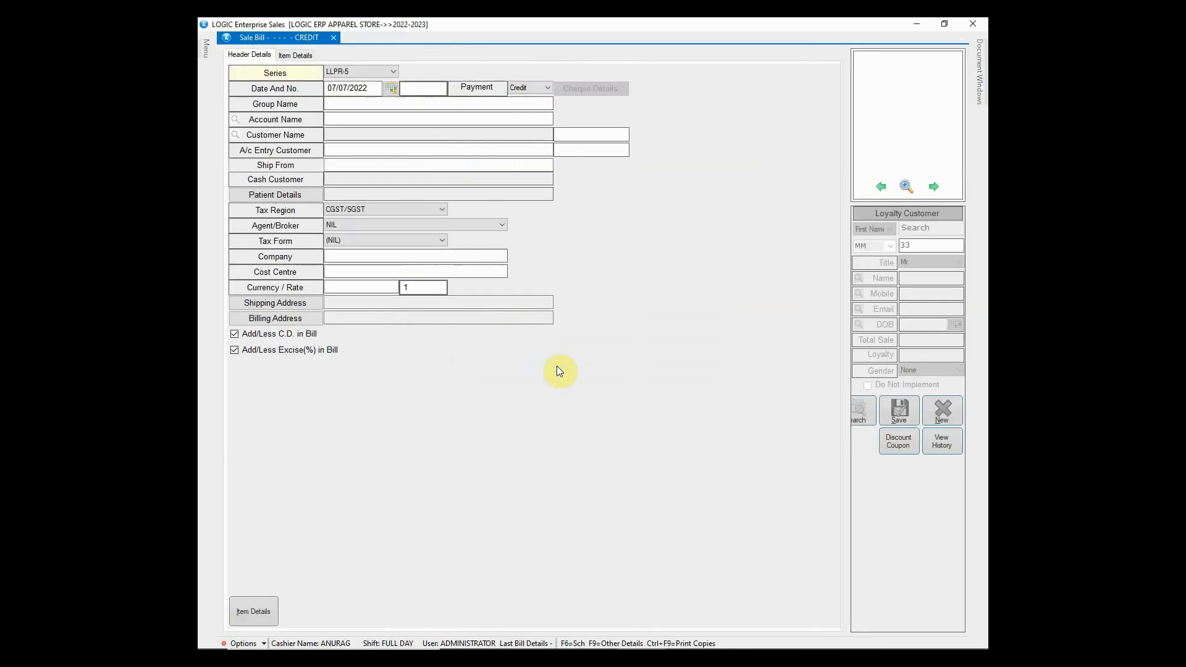
pyautogui.click(547, 87)
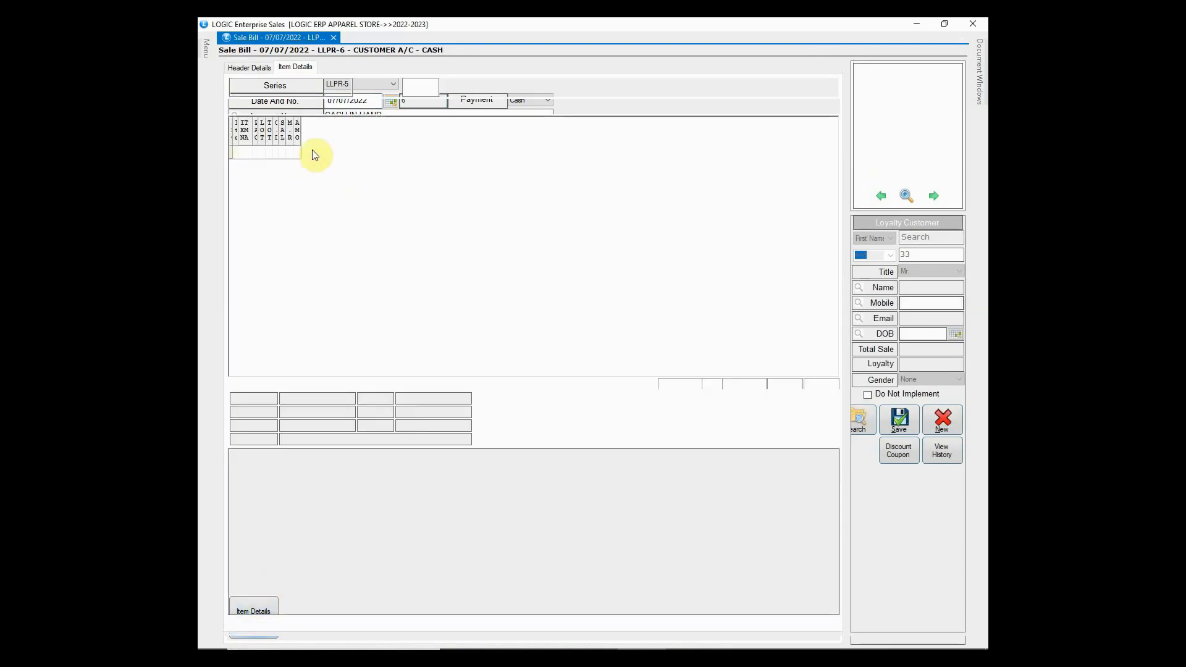
pyautogui.click(941, 420)
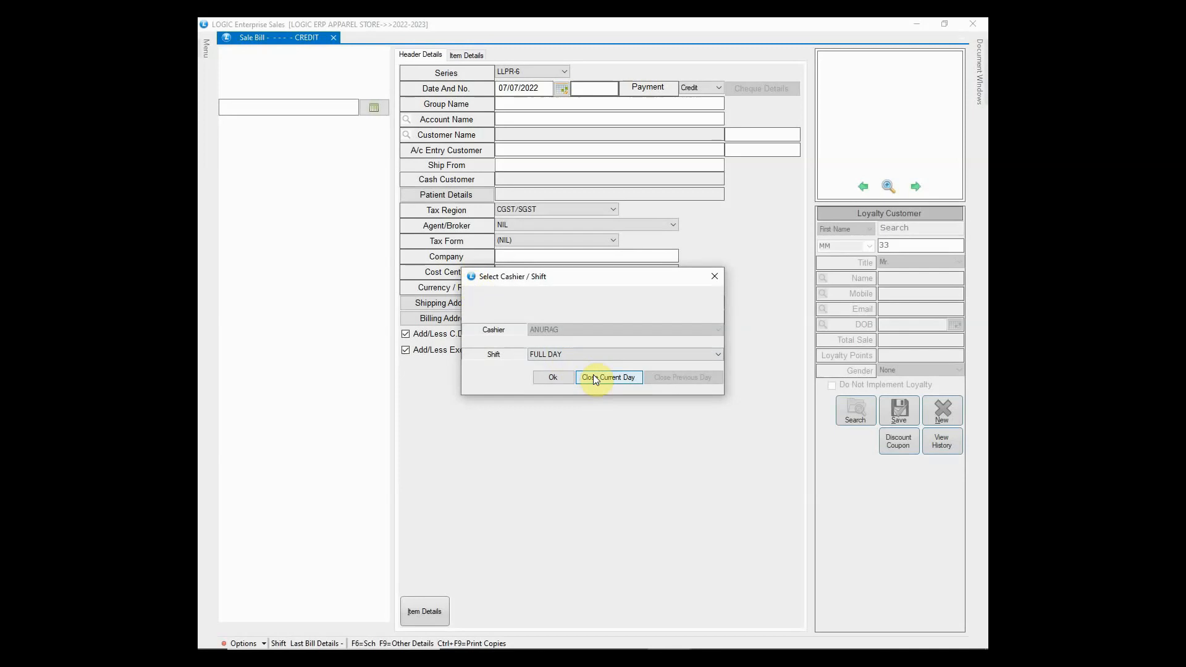
# Step: Close the current FULL DAY shift with 3,228 cash by denomination and save the record
pyautogui.click(609, 378)
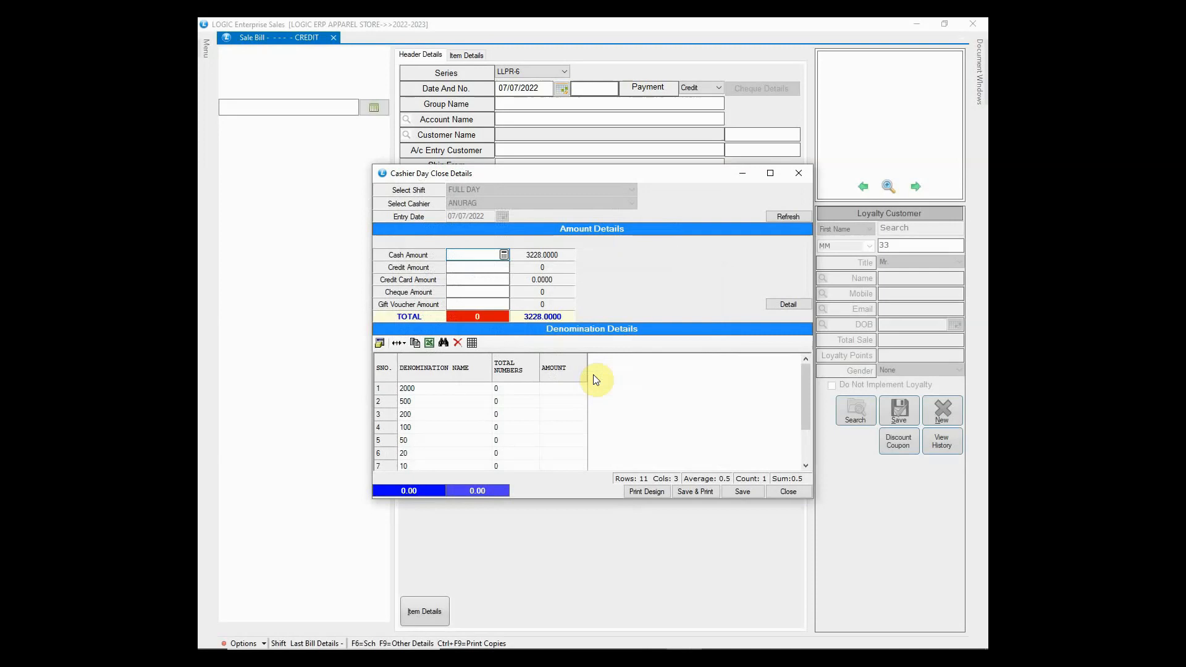
pyautogui.moveTo(545, 260)
pyautogui.write('3,228')
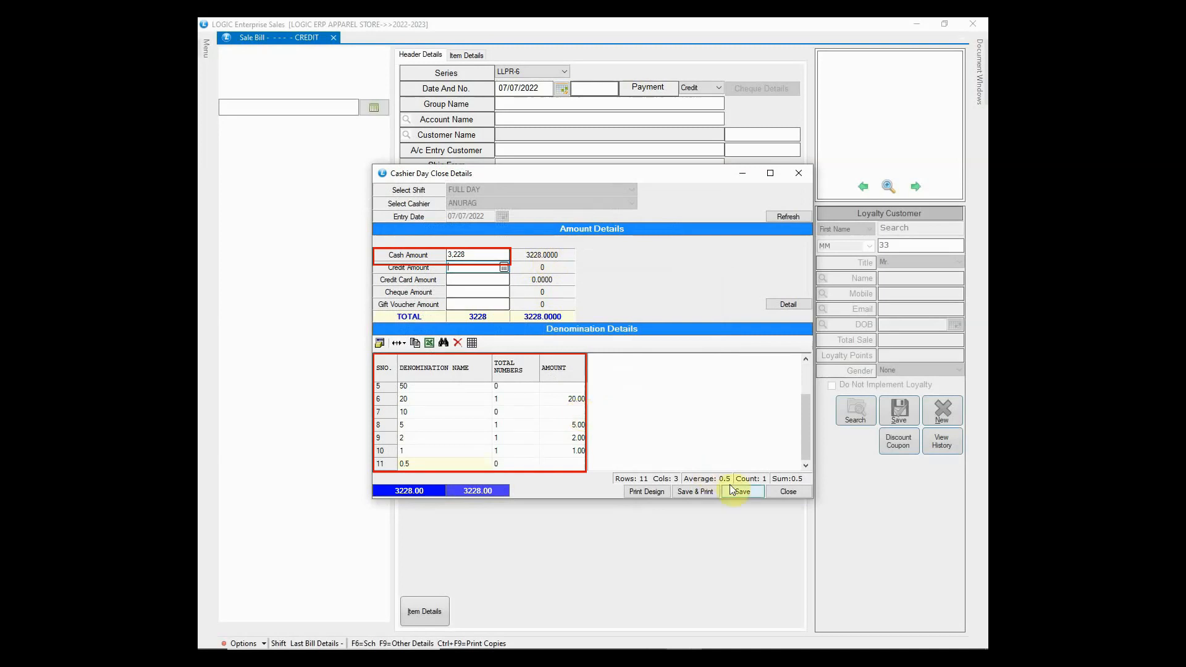
pyautogui.click(741, 490)
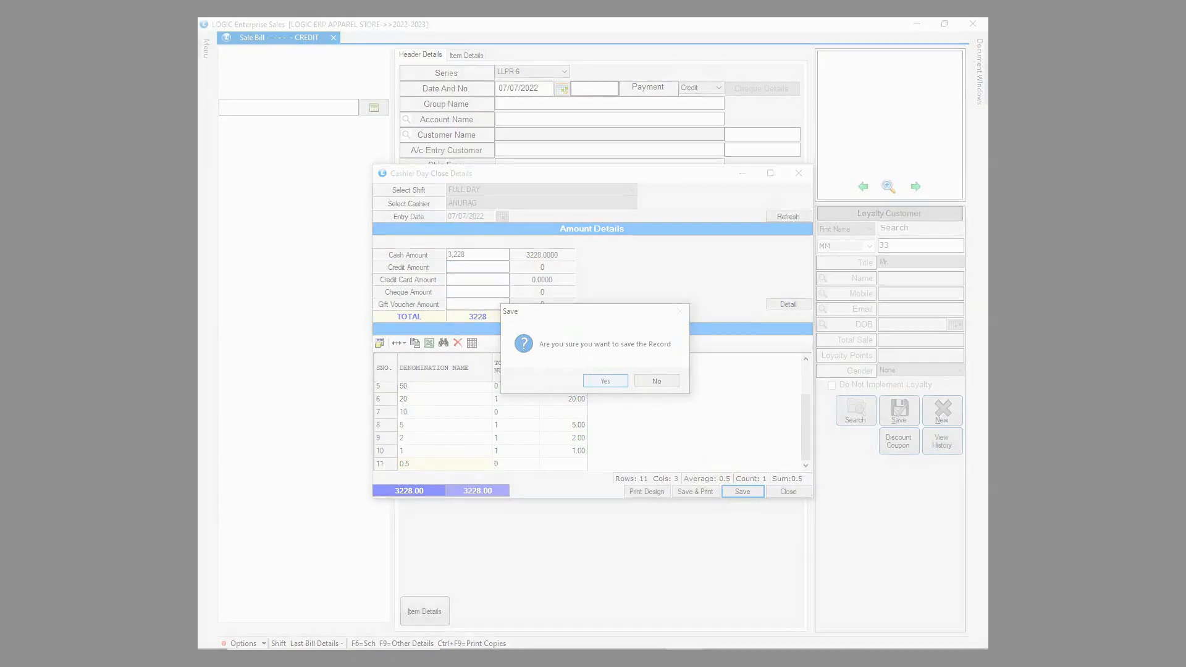
pyautogui.click(604, 381)
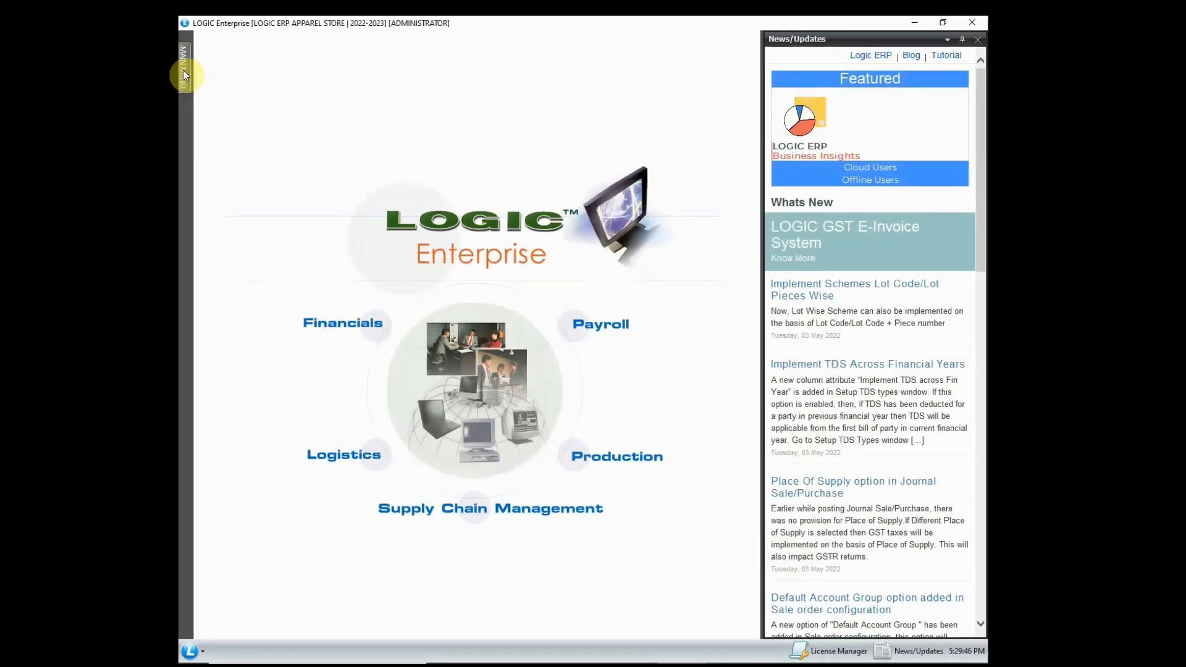
# Step: Generate the Cashier + Shift Wise Day Closing Report from Sale Registers and review ANURAG's 3,228 denominations
pyautogui.click(182, 68)
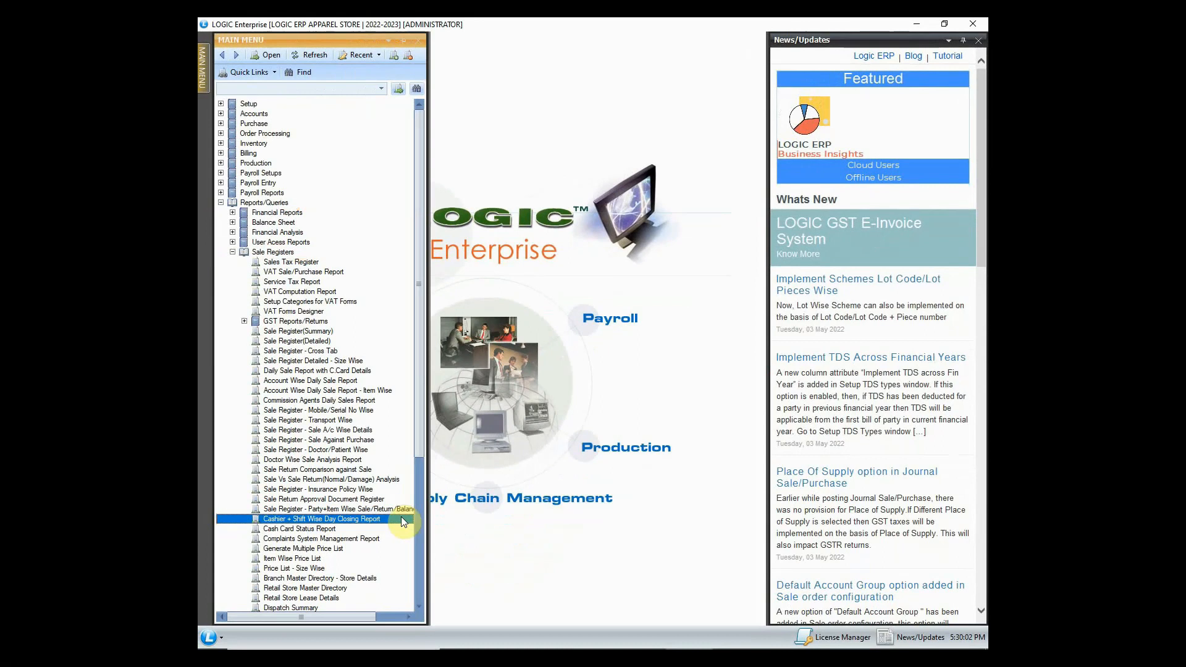
pyautogui.doubleClick(320, 519)
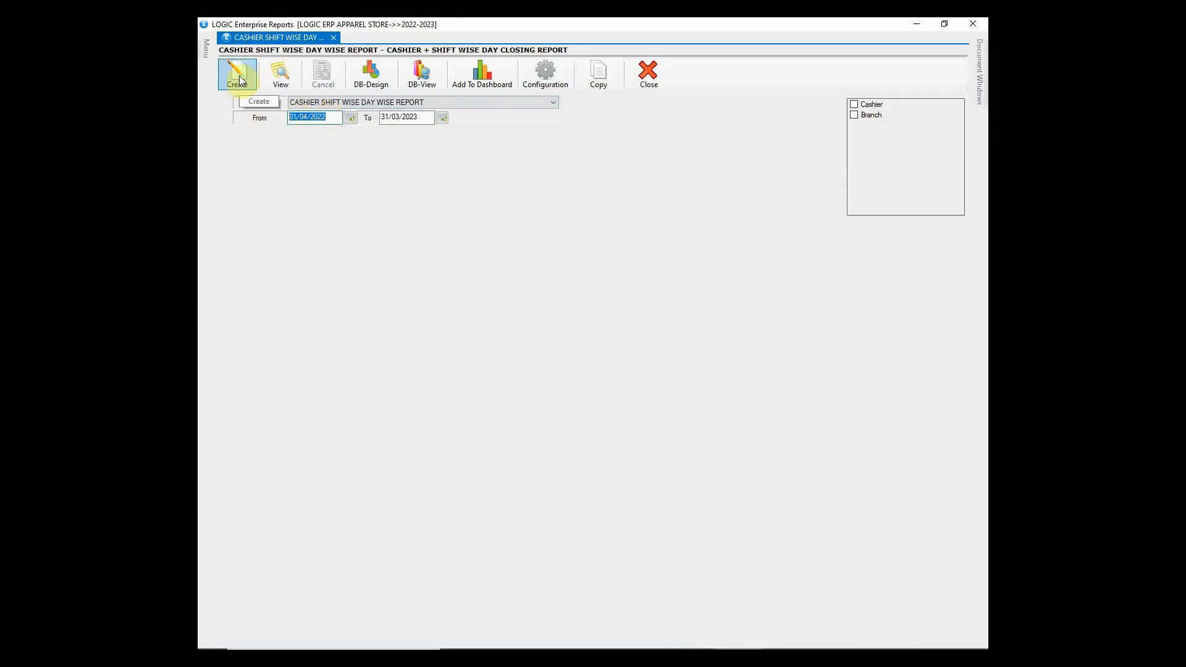
pyautogui.click(237, 74)
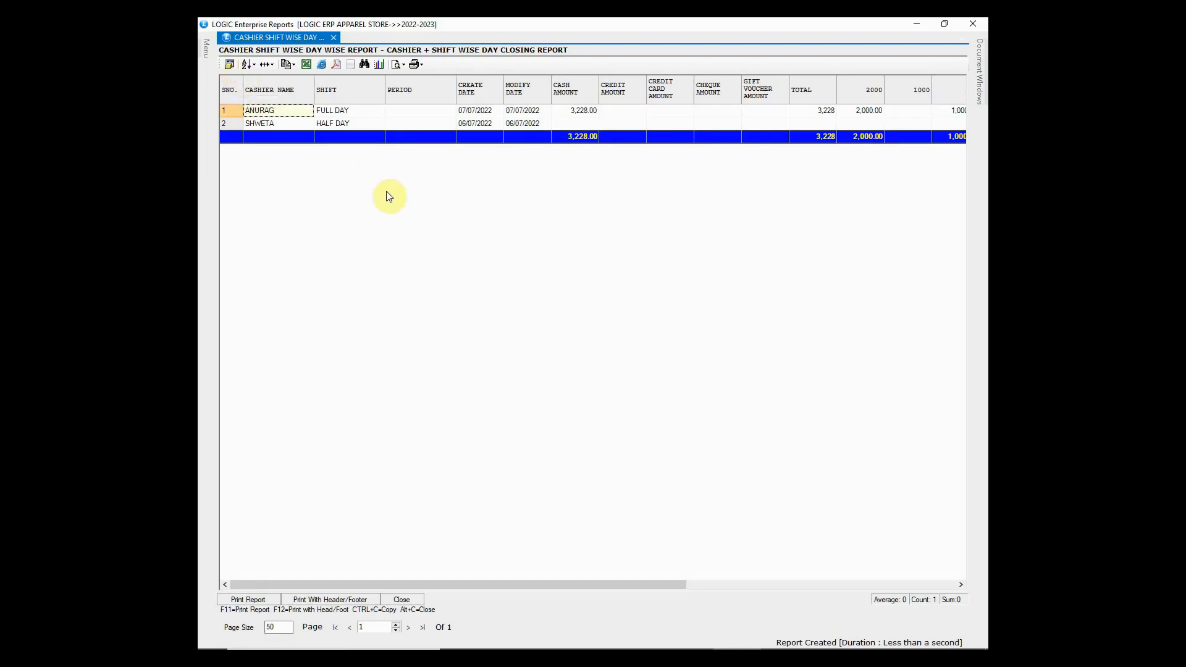
pyautogui.moveTo(442, 246)
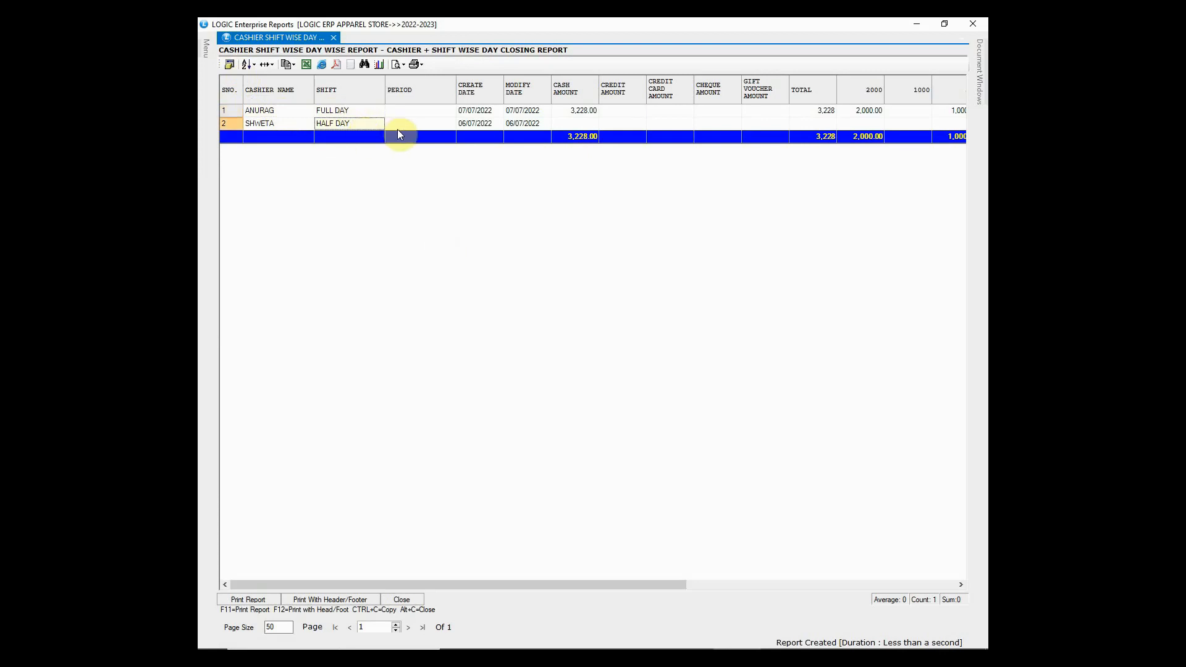
pyautogui.click(574, 110)
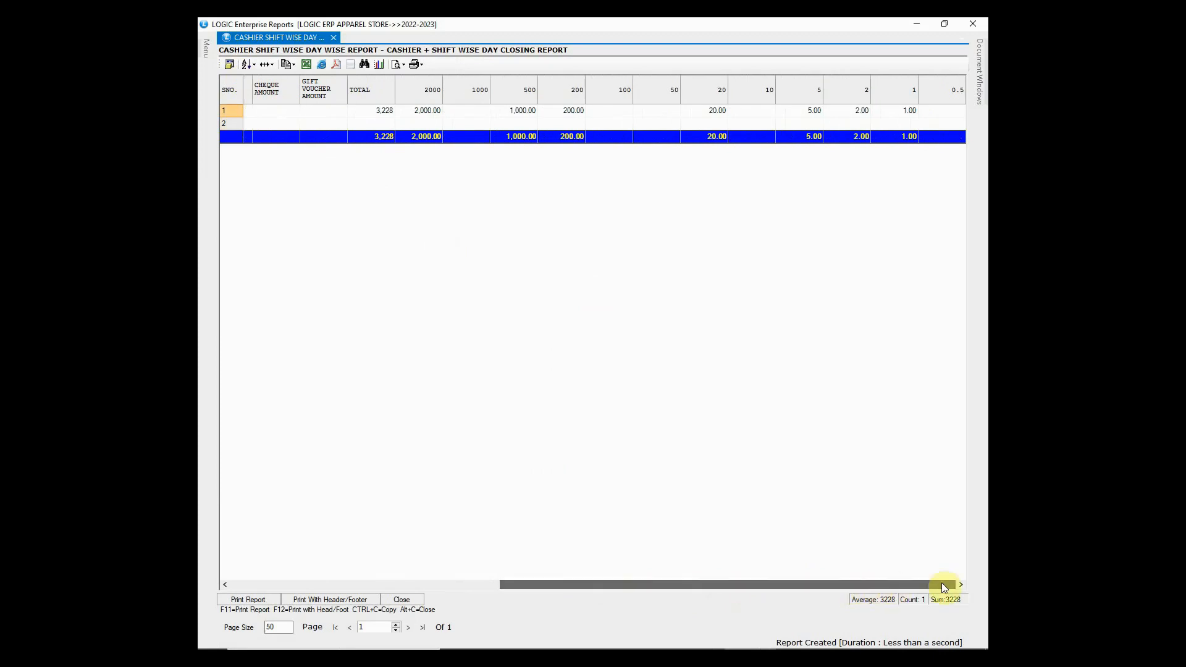
pyautogui.click(425, 110)
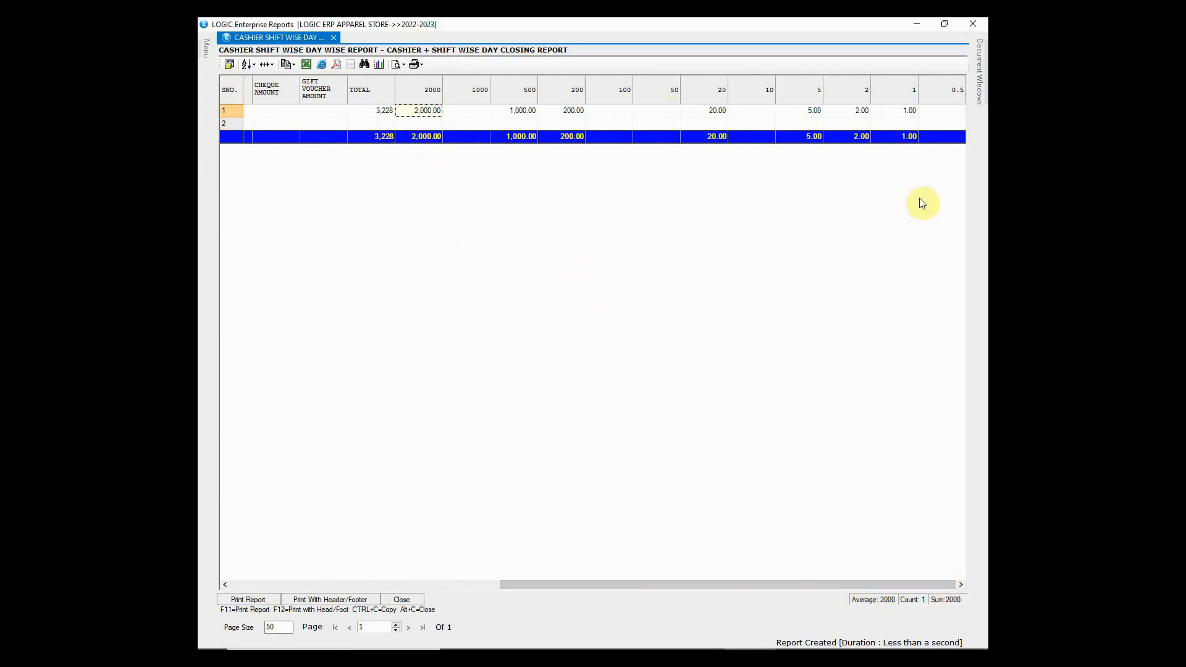